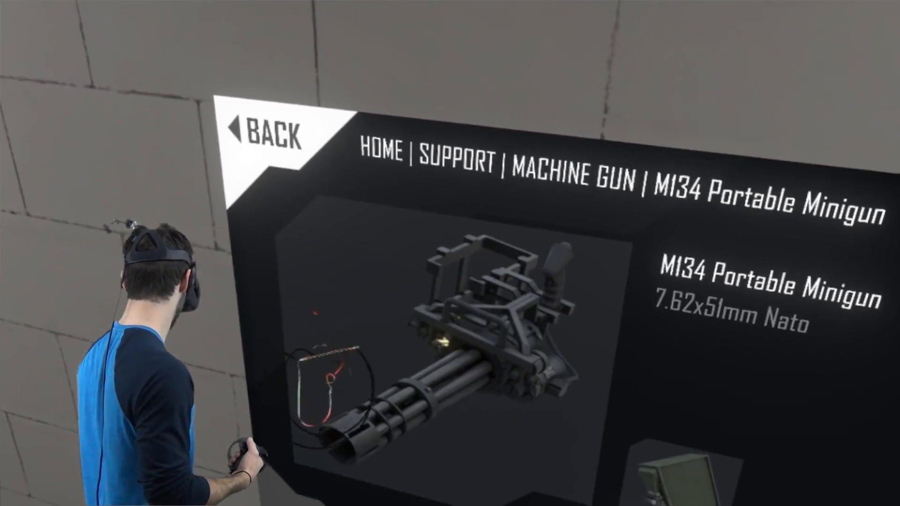
Step: Return from the M134 Portable Minigun page to the HOME weapon category grid via the breadcrumb
click(269, 134)
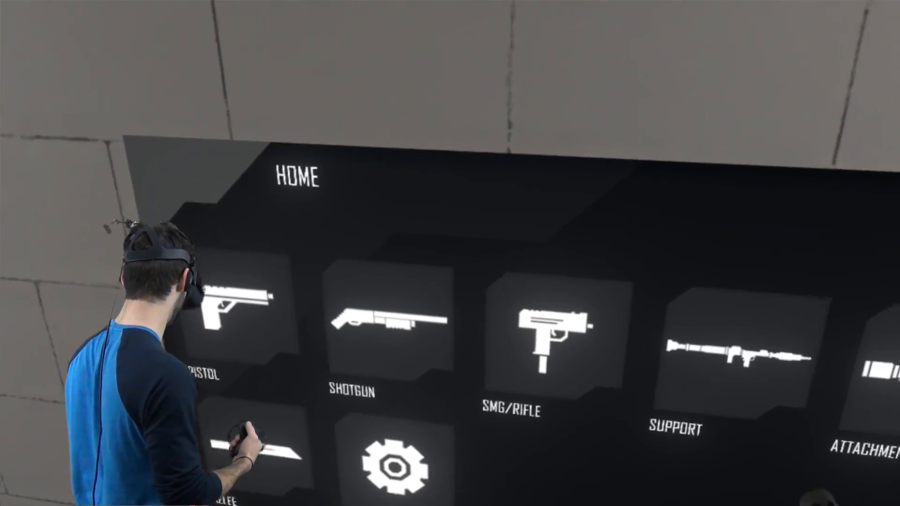